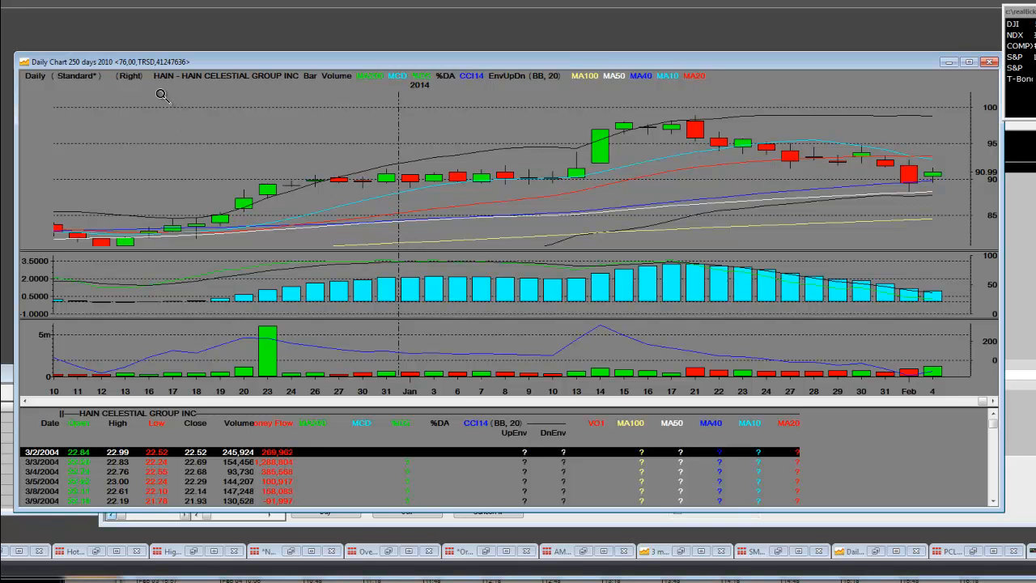
pyautogui.moveTo(686, 172)
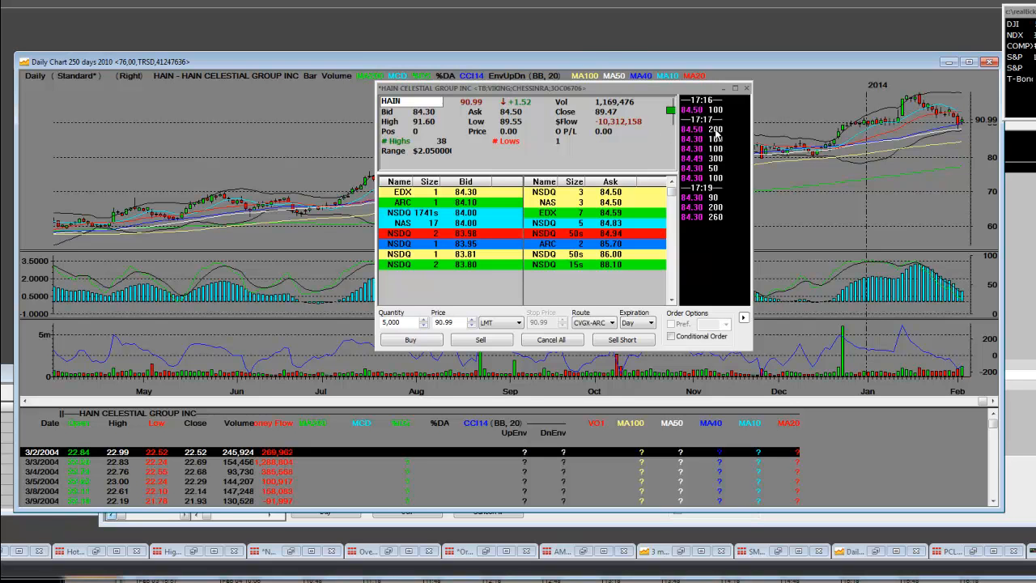
pyautogui.moveTo(706, 253)
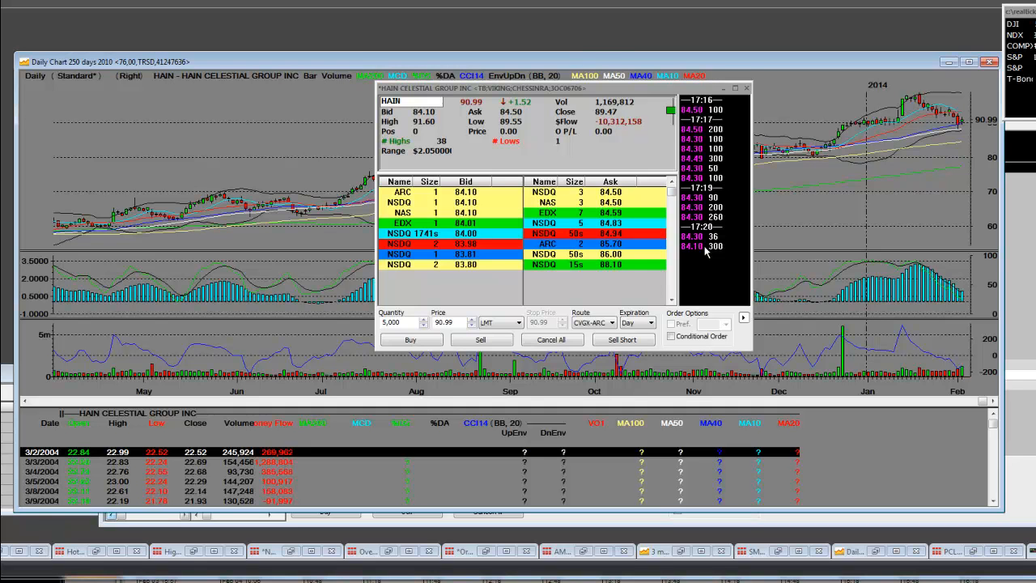
pyautogui.moveTo(651, 147)
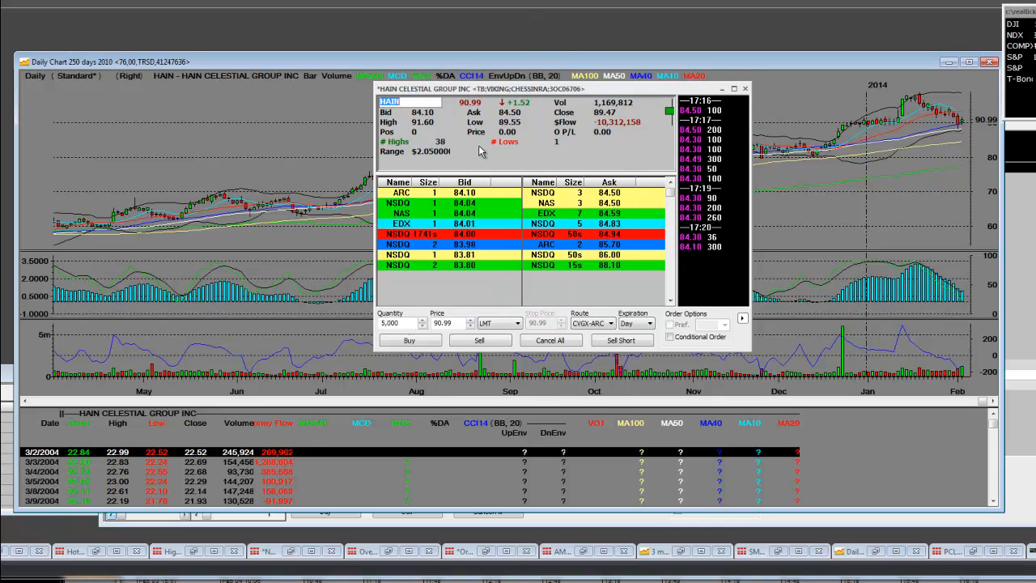
pyautogui.moveTo(473, 110)
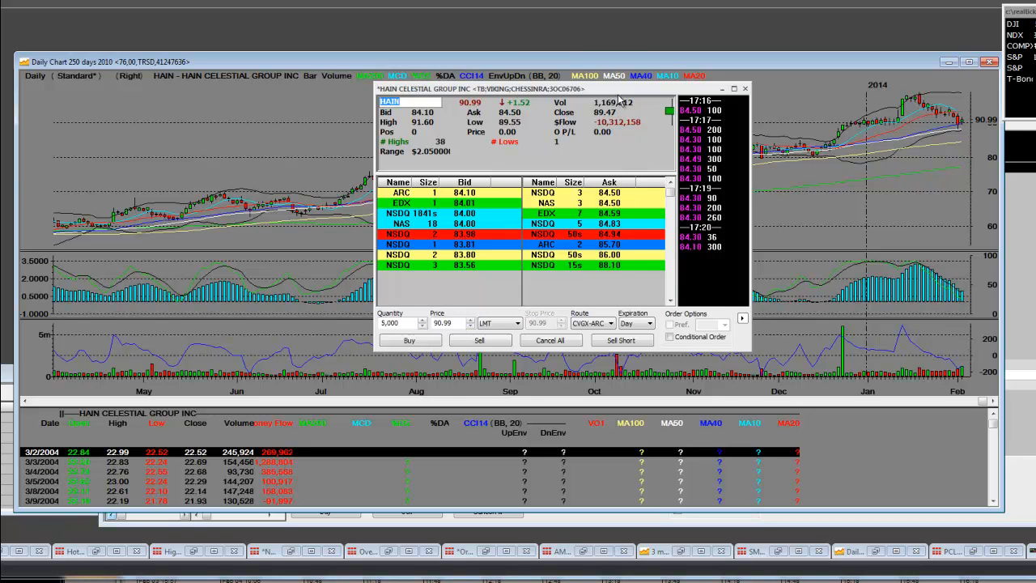
# Review the Trend Lines settings, choose a trend line type, and enable the Trend Tool.
pyautogui.click(744, 88)
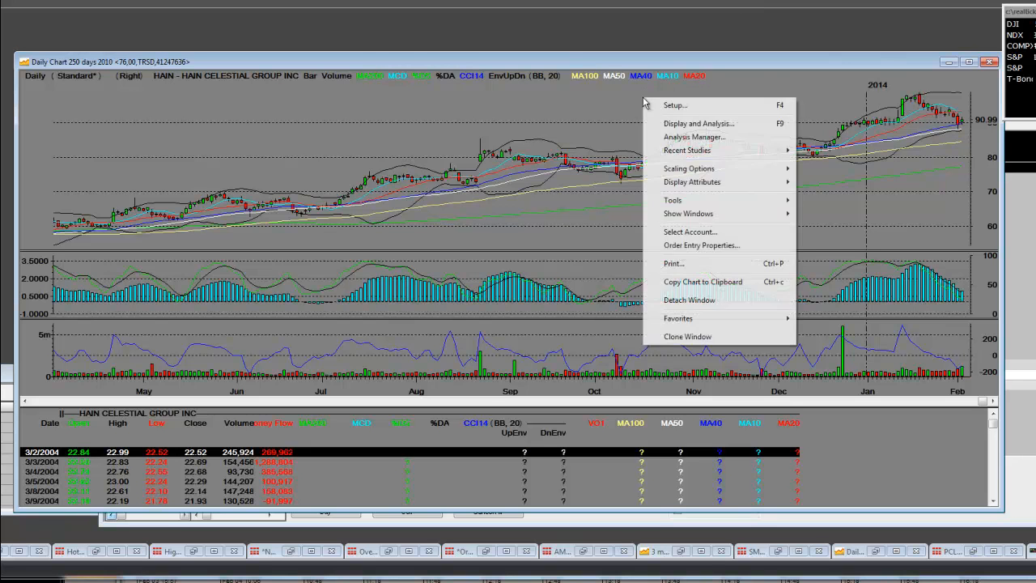
pyautogui.moveTo(674, 200)
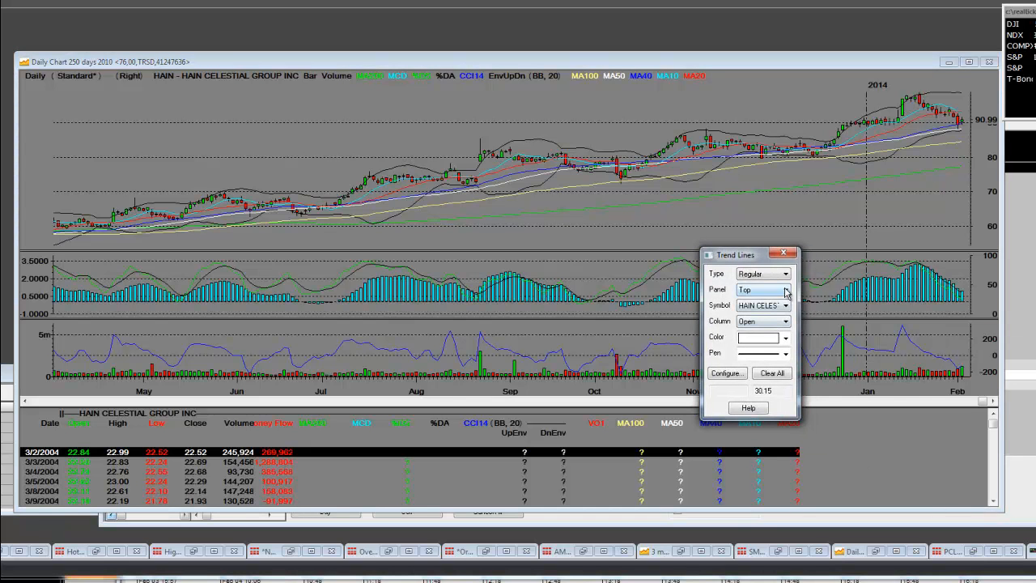
pyautogui.click(784, 274)
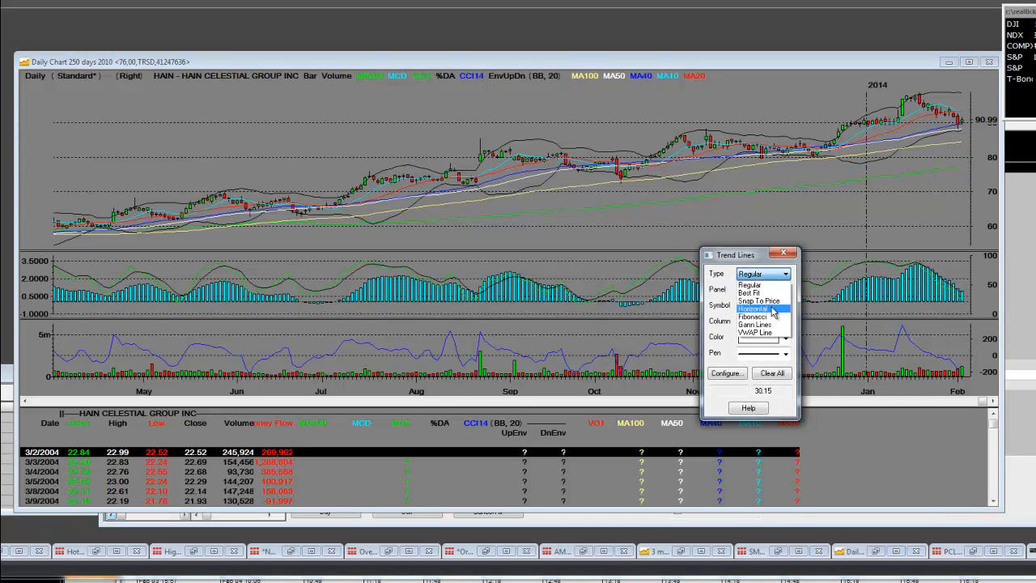
pyautogui.click(753, 307)
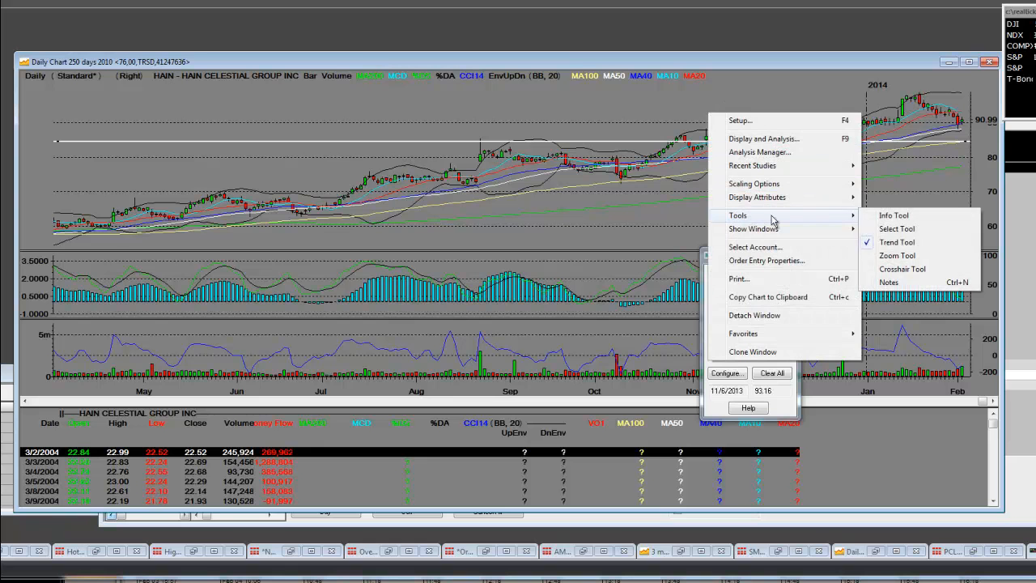
pyautogui.click(897, 256)
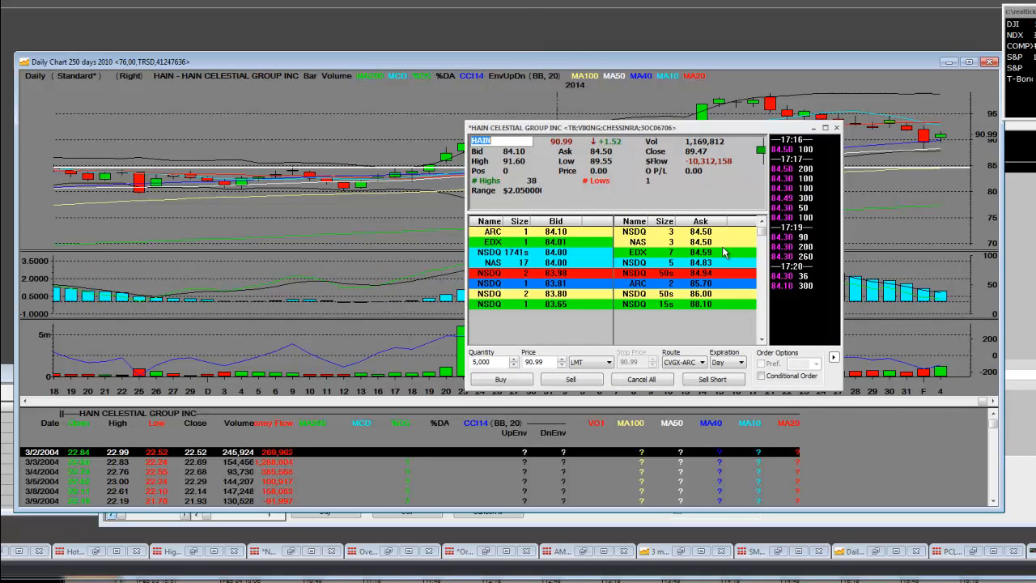
pyautogui.moveTo(558, 292)
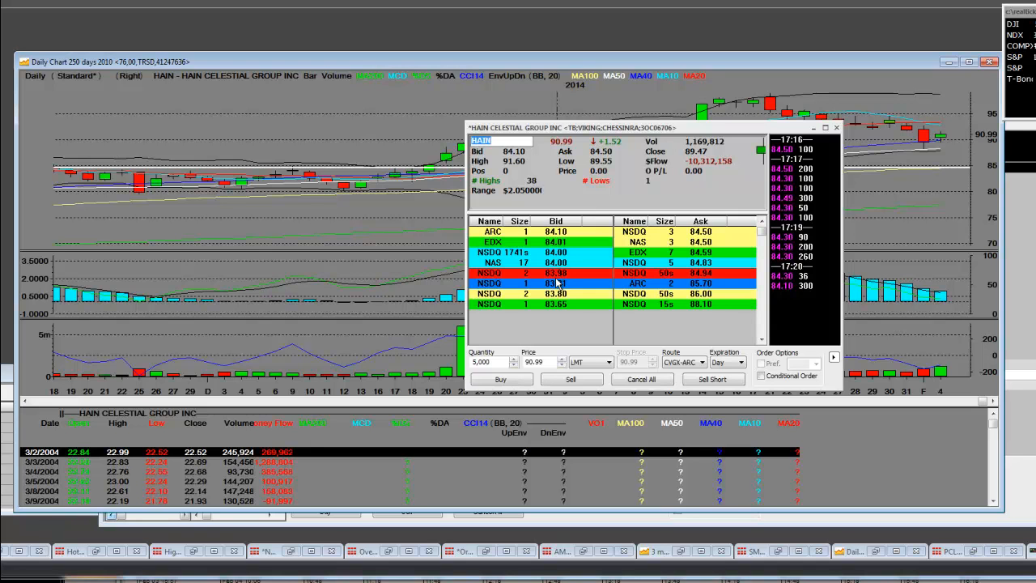
pyautogui.moveTo(526, 214)
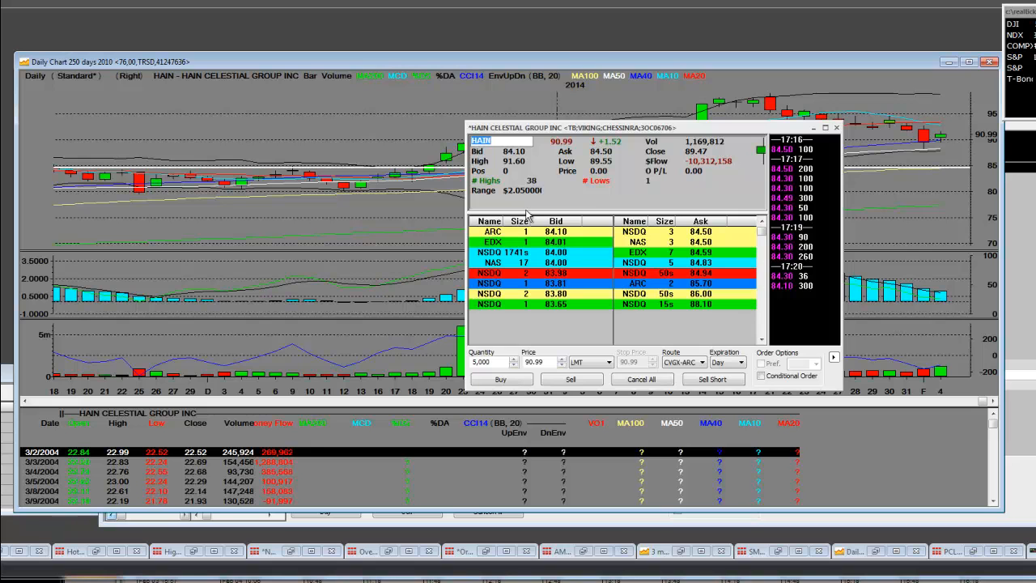
pyautogui.moveTo(514, 198)
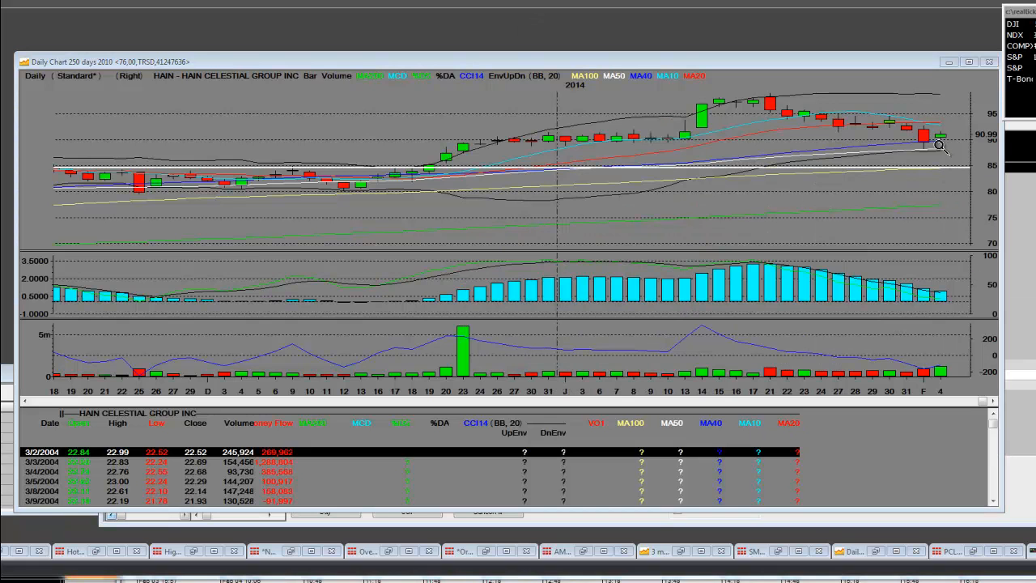
pyautogui.moveTo(871, 191)
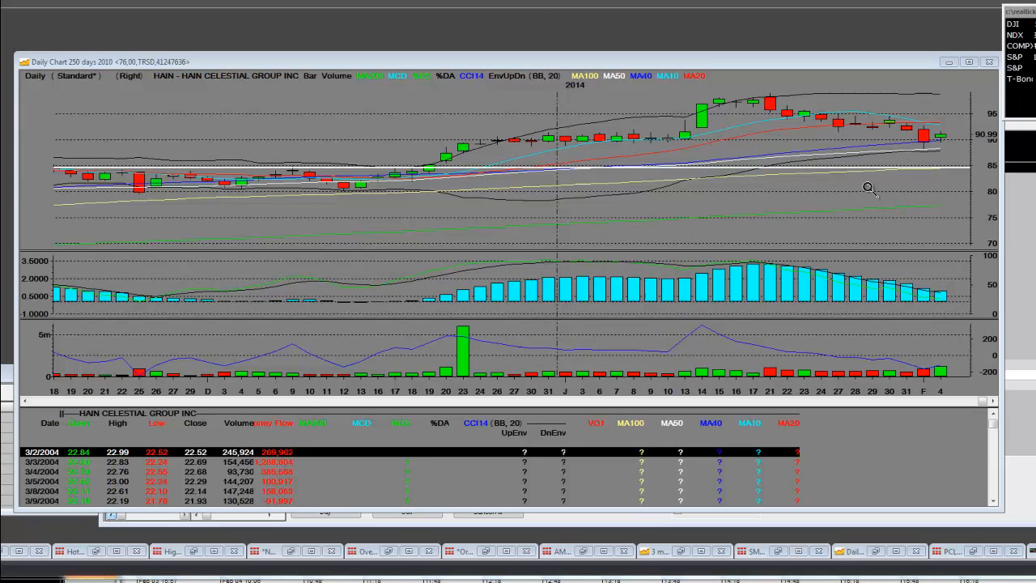
pyautogui.moveTo(931, 175)
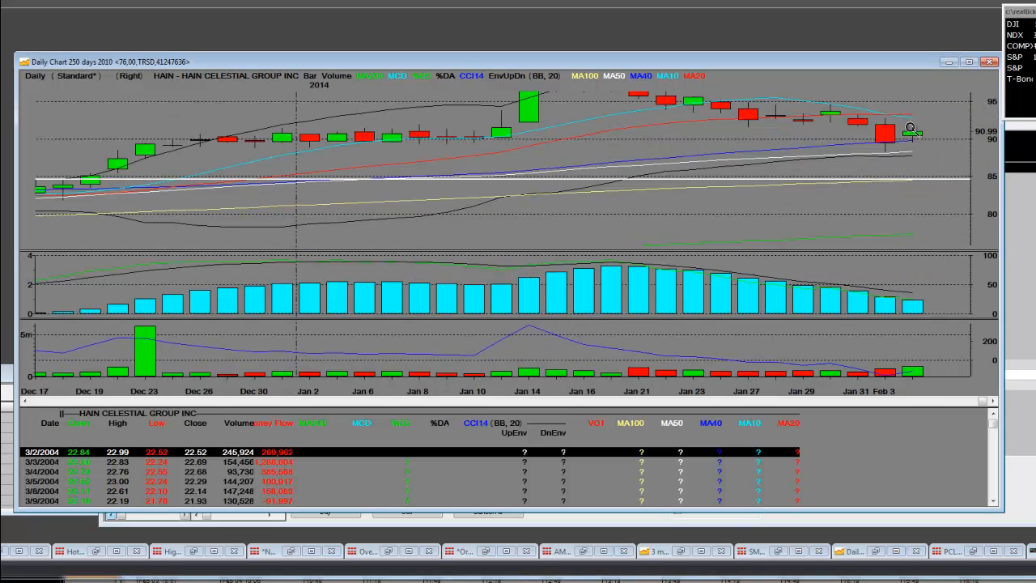
pyautogui.moveTo(926, 149)
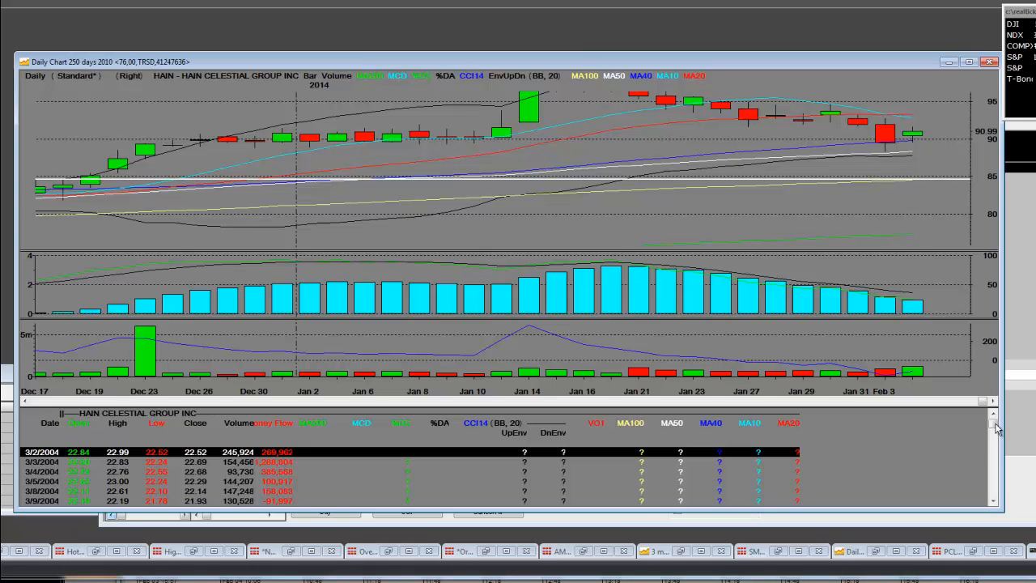
# Scroll the chart's data table down to the latest 2014 daily rows.
pyautogui.scroll(-3)
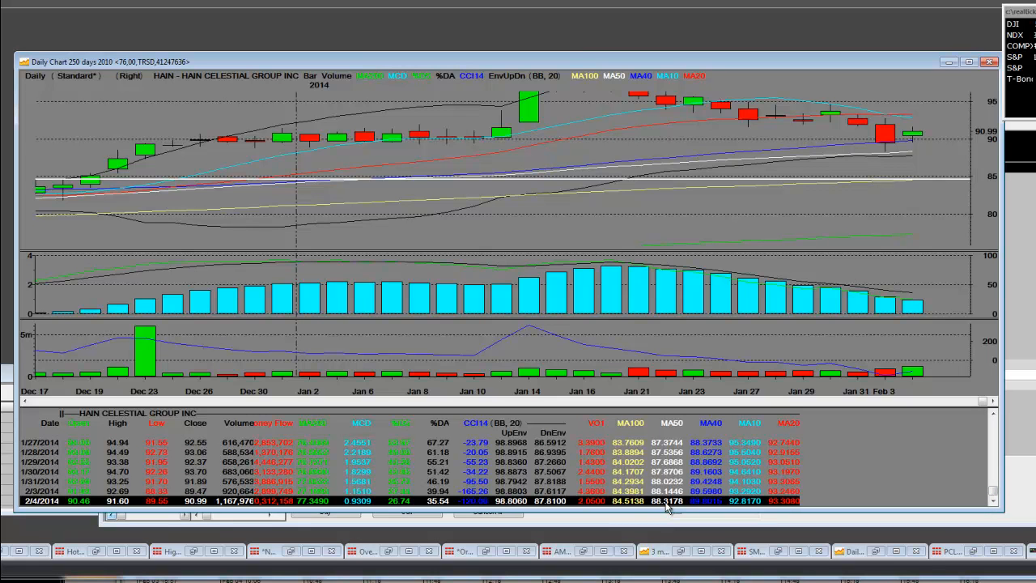
pyautogui.moveTo(667, 508)
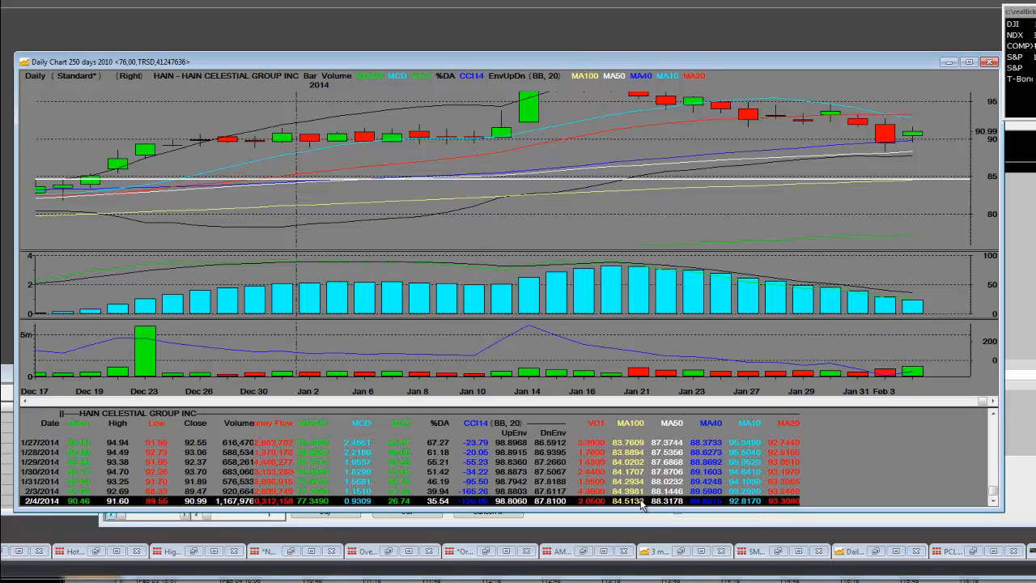
pyautogui.moveTo(922, 178)
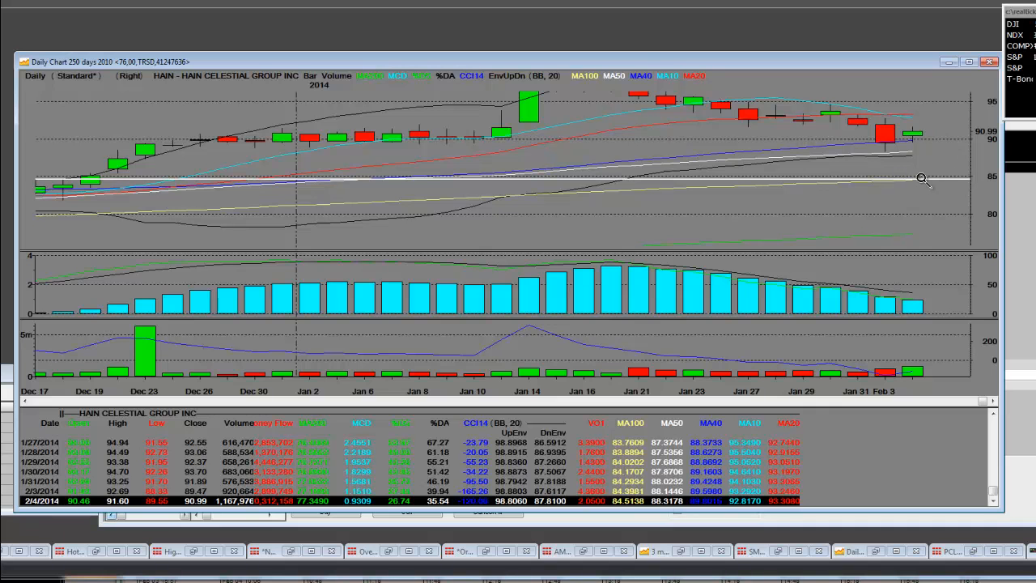
pyautogui.moveTo(840, 230)
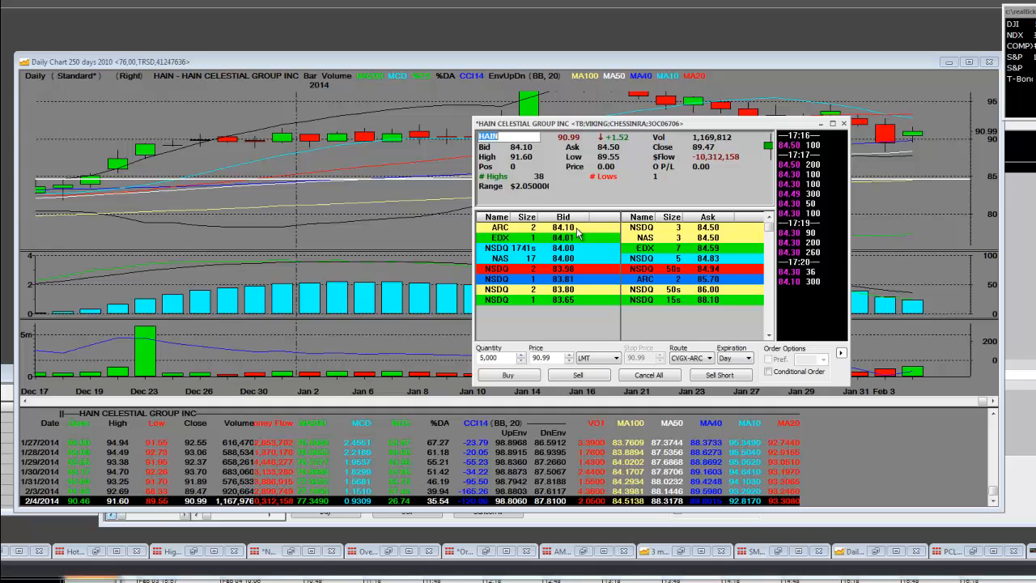
pyautogui.moveTo(663, 224)
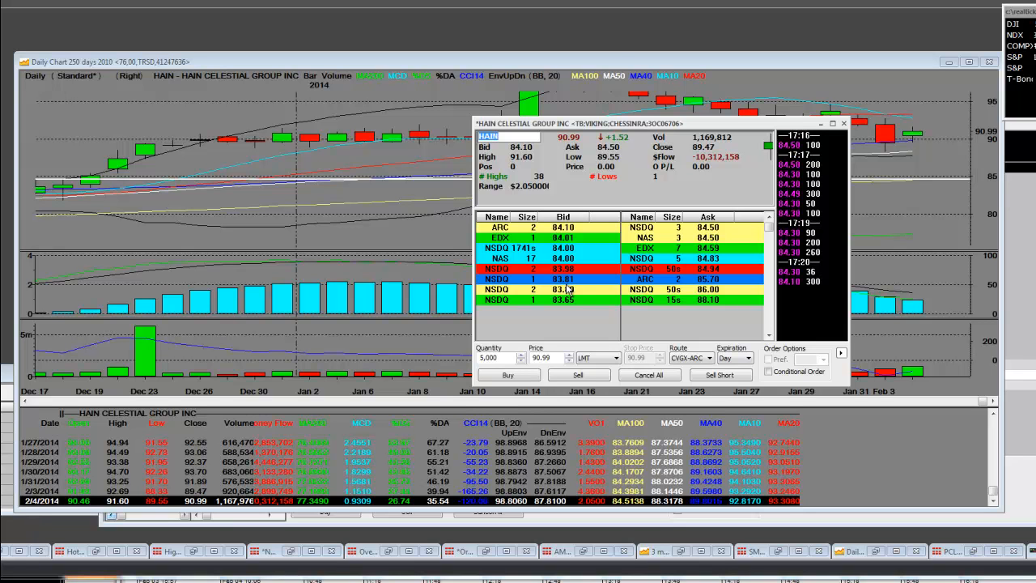
pyautogui.moveTo(638, 68)
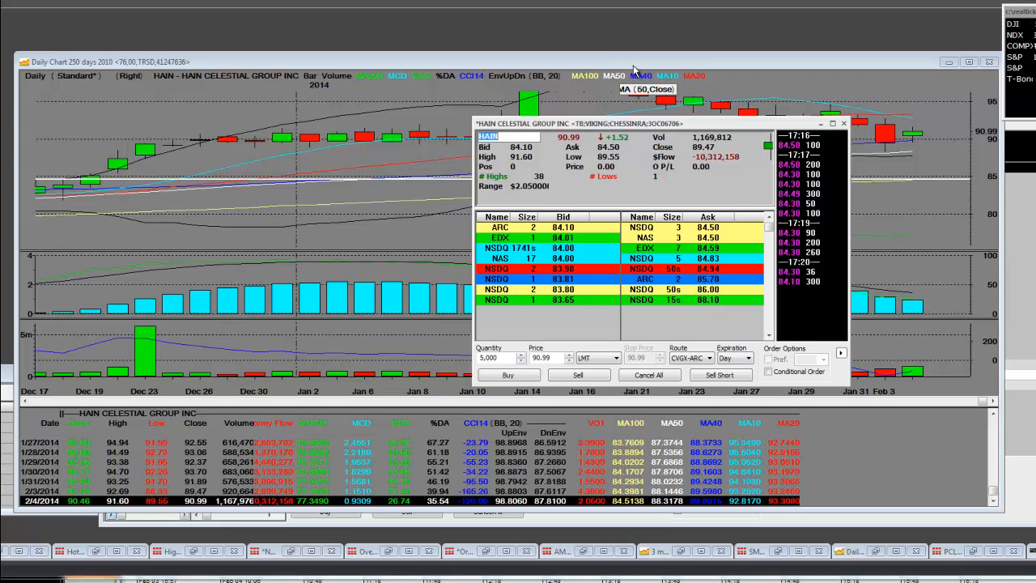
pyautogui.moveTo(680, 130)
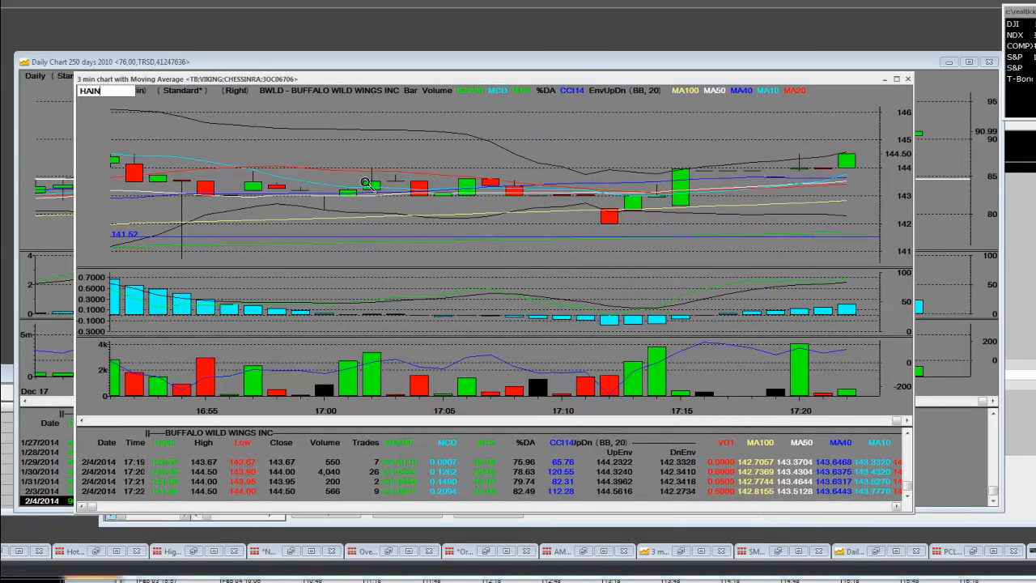
# Enter HAIN as the symbol of the 3-minute intraday chart with moving averages.
pyautogui.write('HAIN')
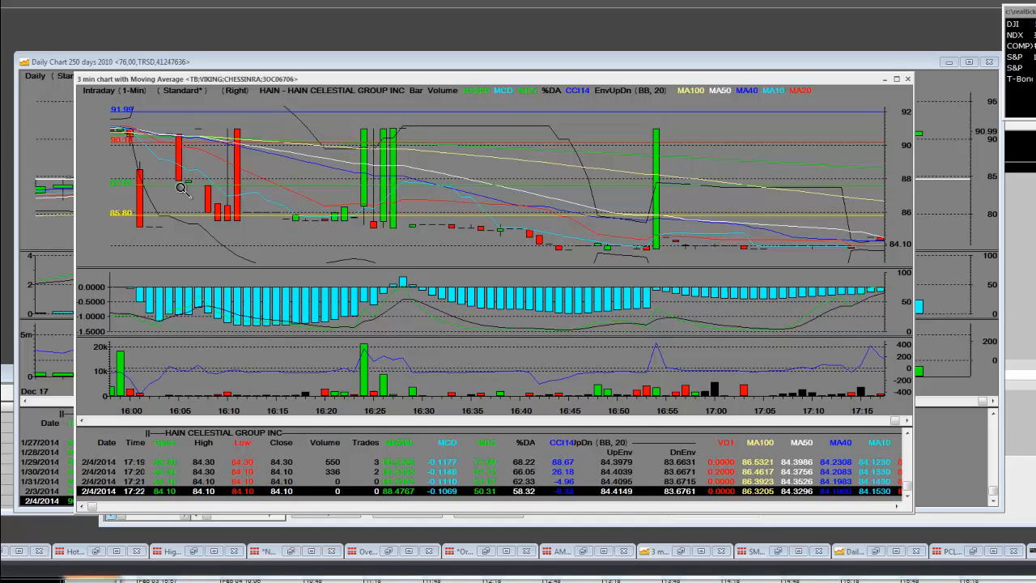
pyautogui.moveTo(391, 146)
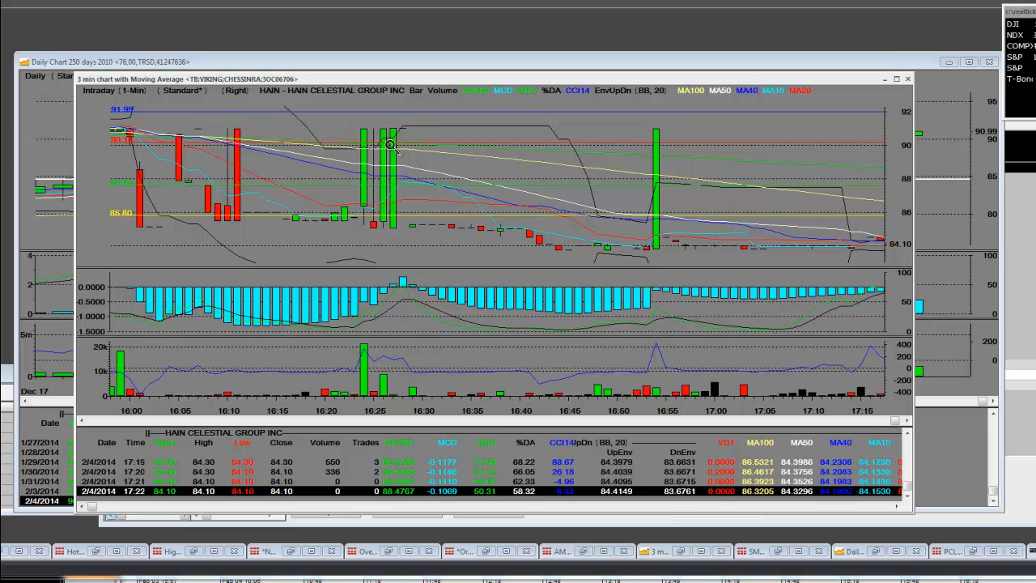
pyautogui.moveTo(700, 123)
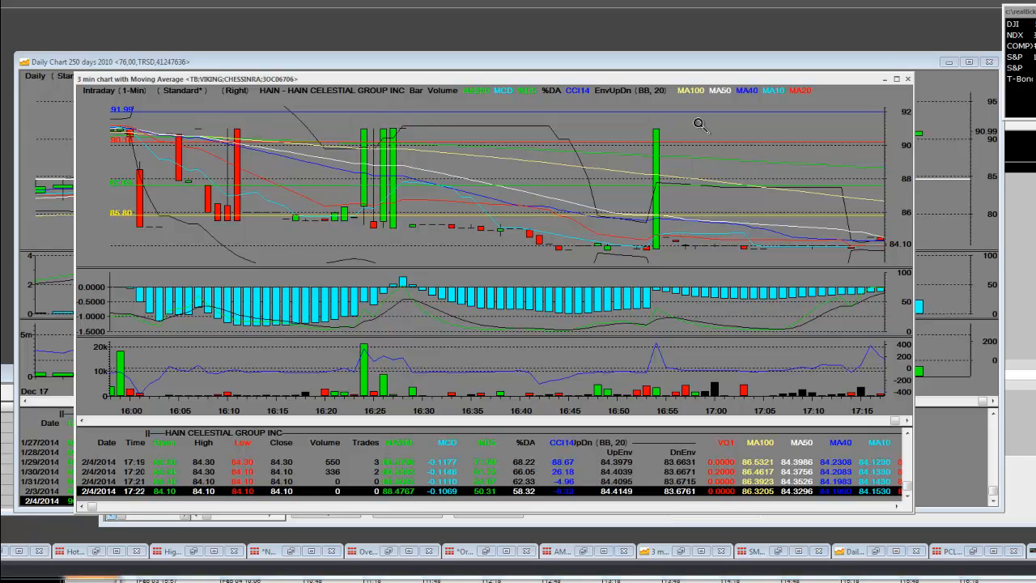
pyautogui.moveTo(655, 247)
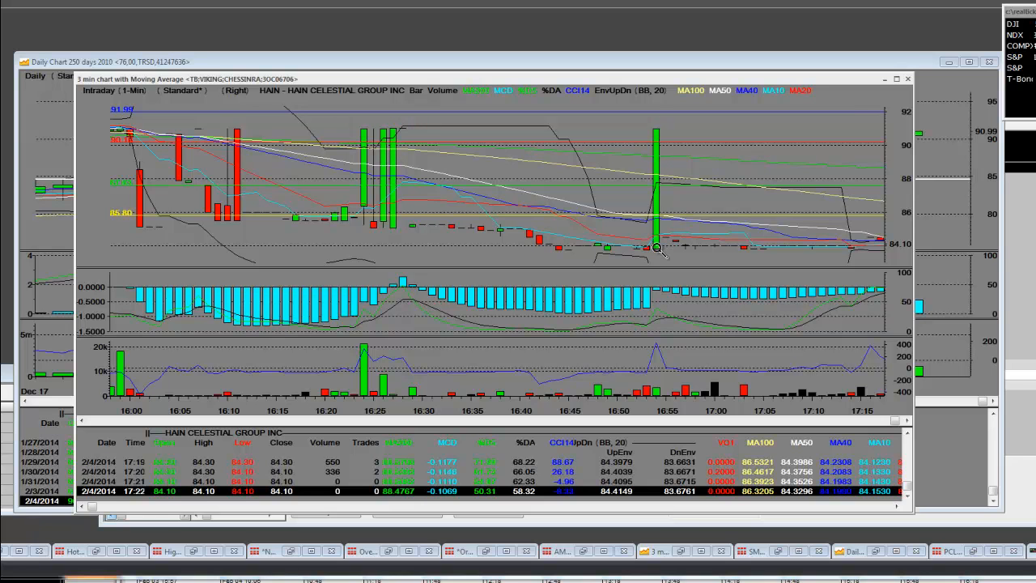
pyautogui.moveTo(655, 146)
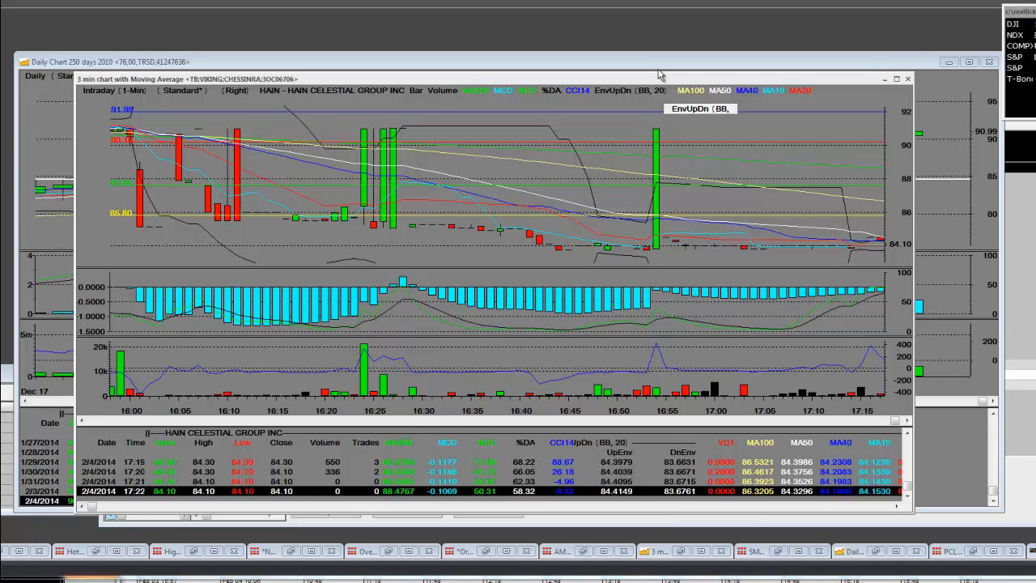
pyautogui.moveTo(385, 162)
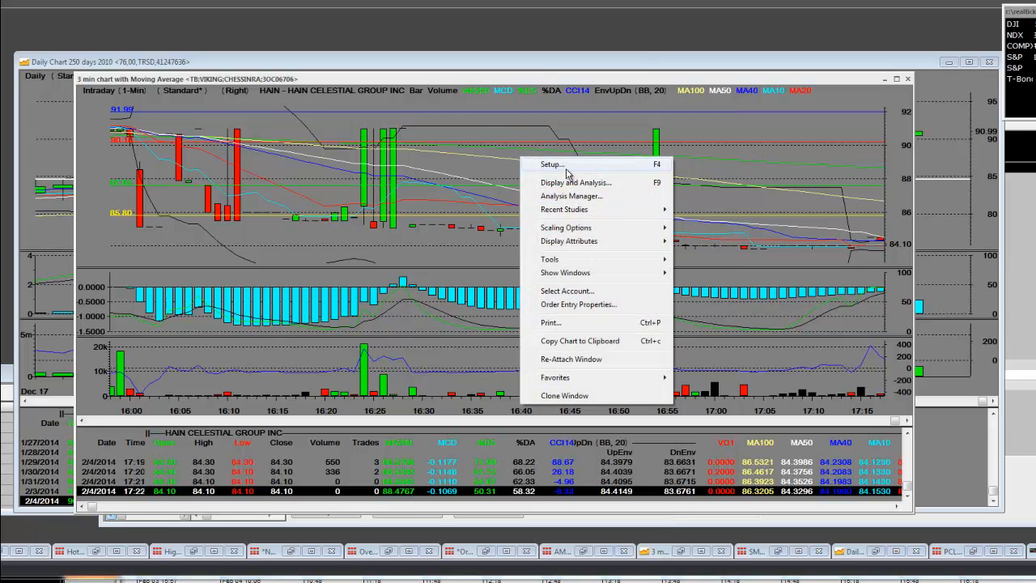
# Set the intraday chart's bar interval to 3 minutes in Setup and confirm.
pyautogui.click(554, 165)
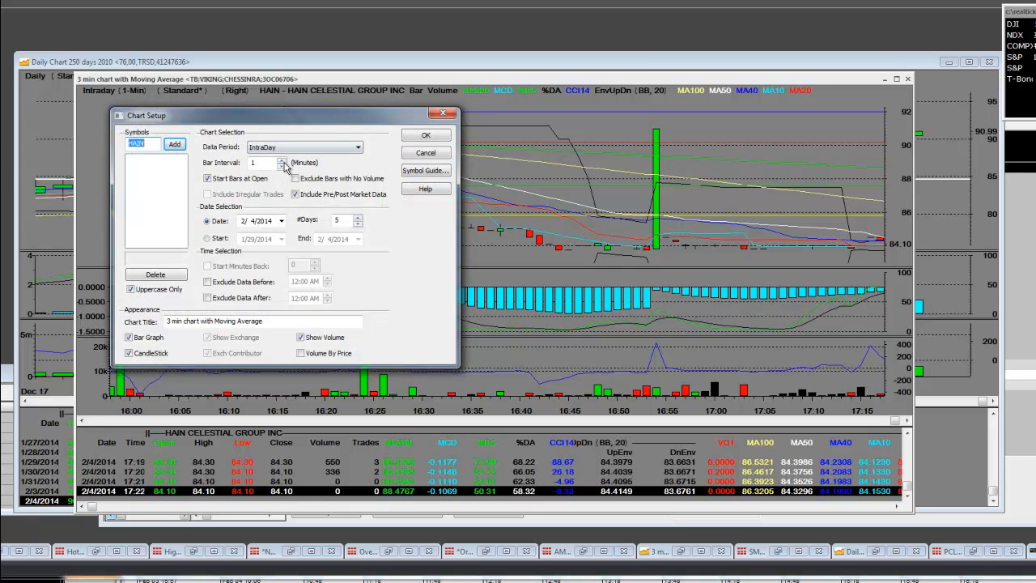
pyautogui.click(282, 161)
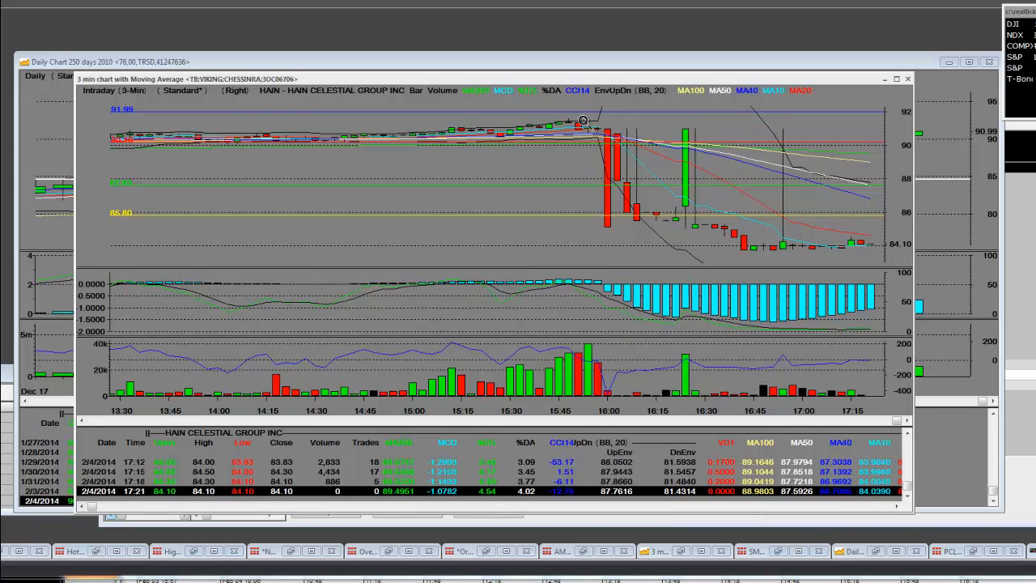
pyautogui.moveTo(602, 153)
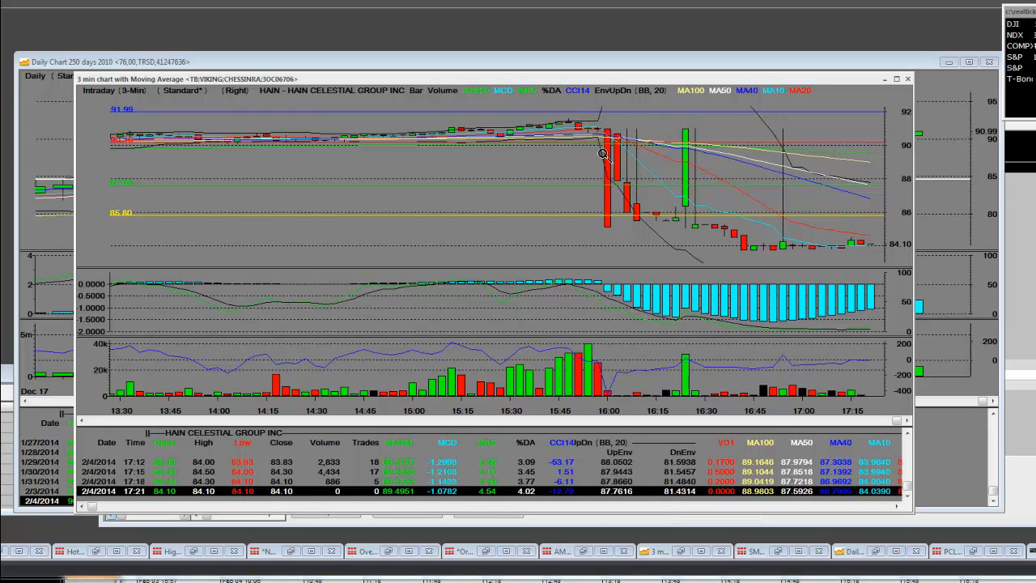
pyautogui.moveTo(679, 227)
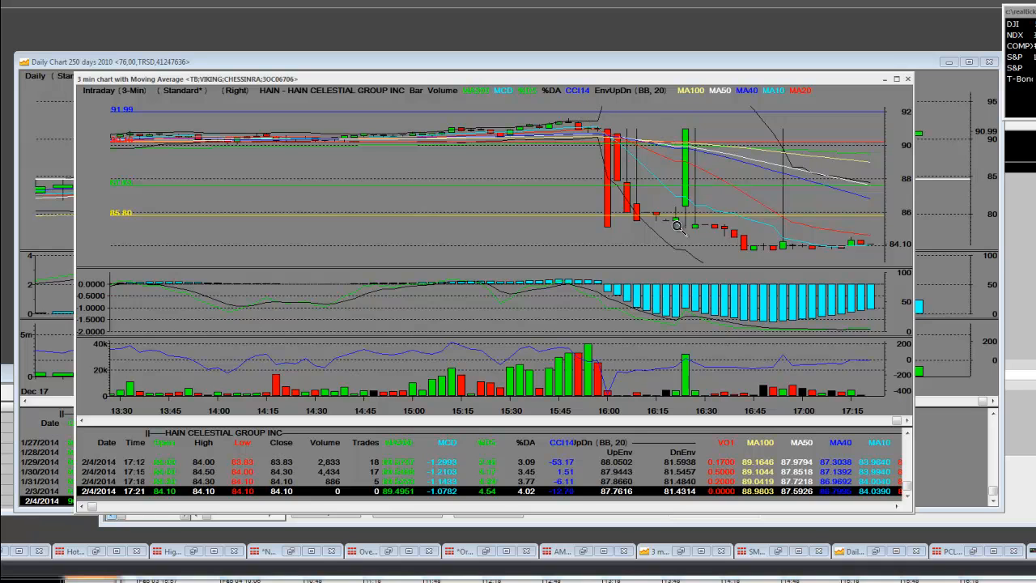
pyautogui.moveTo(618, 121)
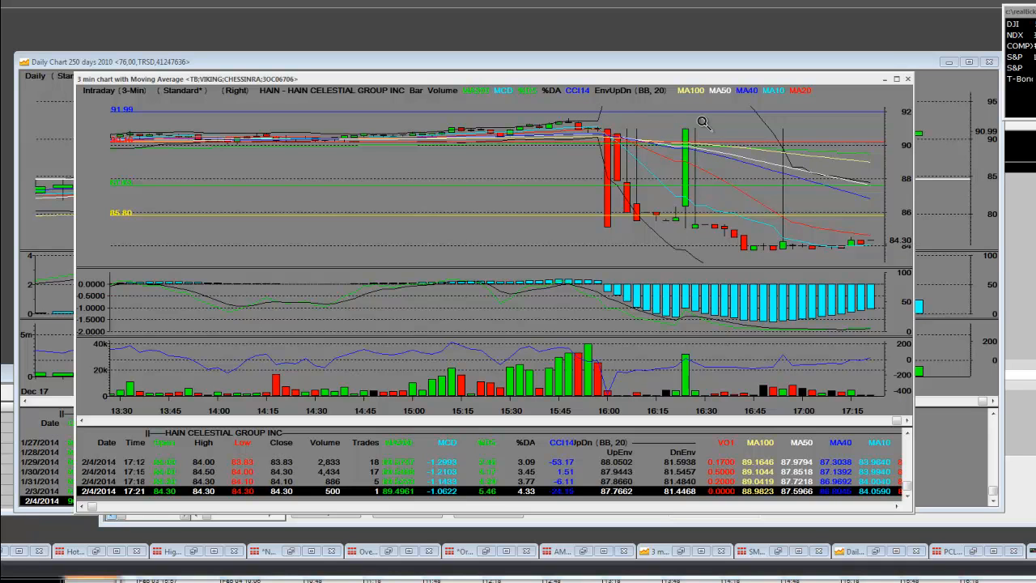
pyautogui.moveTo(781, 212)
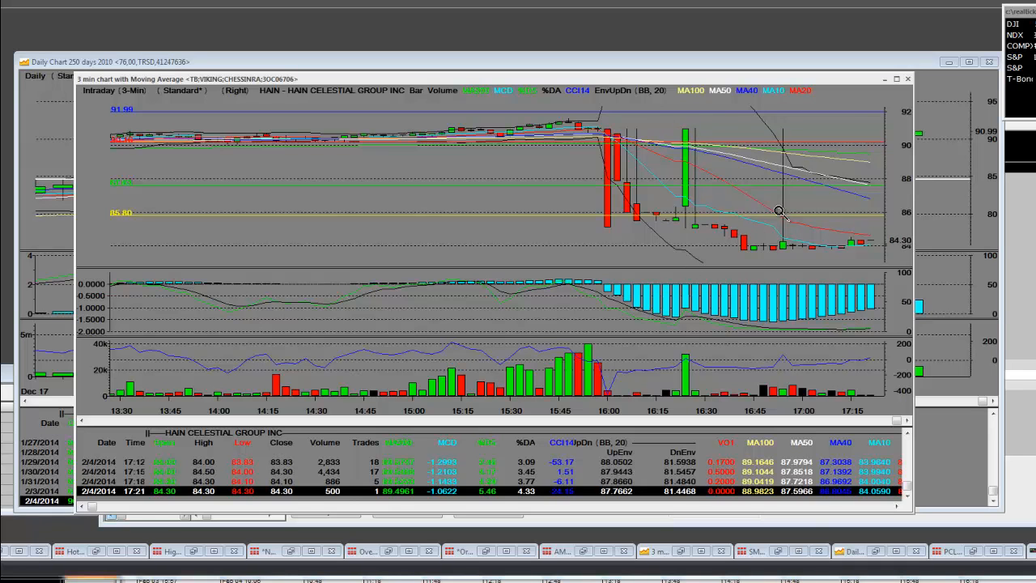
pyautogui.moveTo(778, 243)
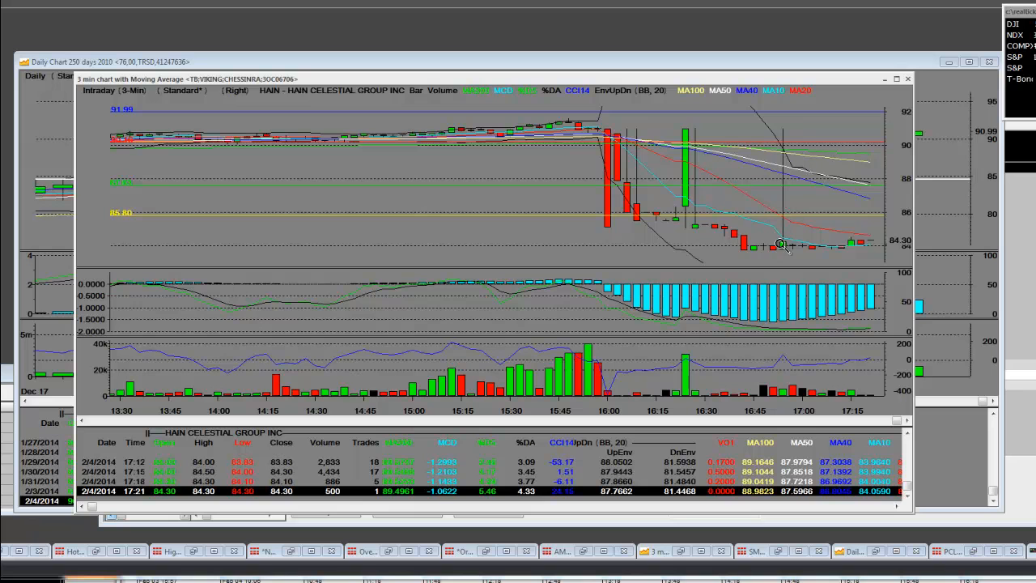
pyautogui.moveTo(829, 246)
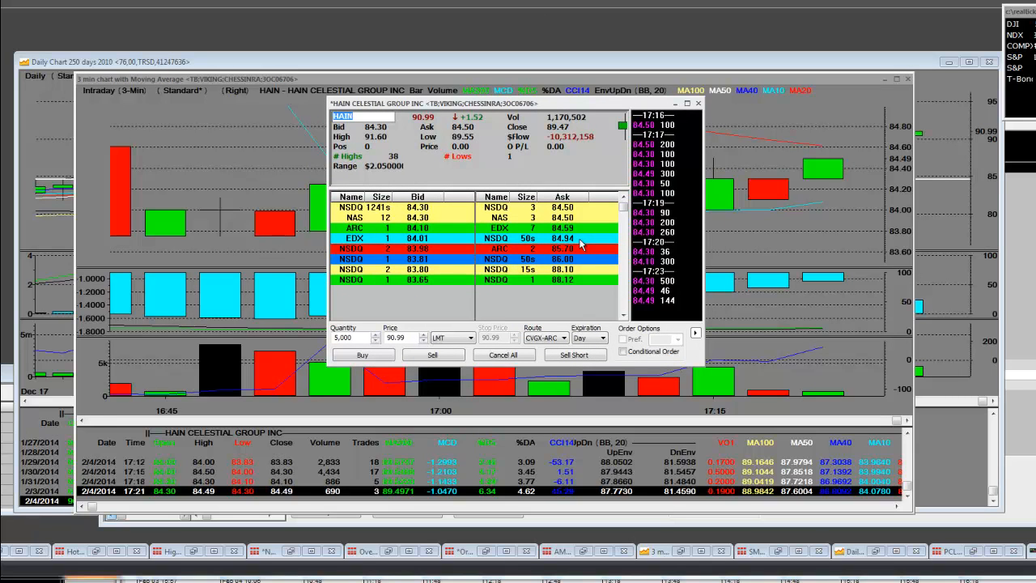
pyautogui.moveTo(541, 128)
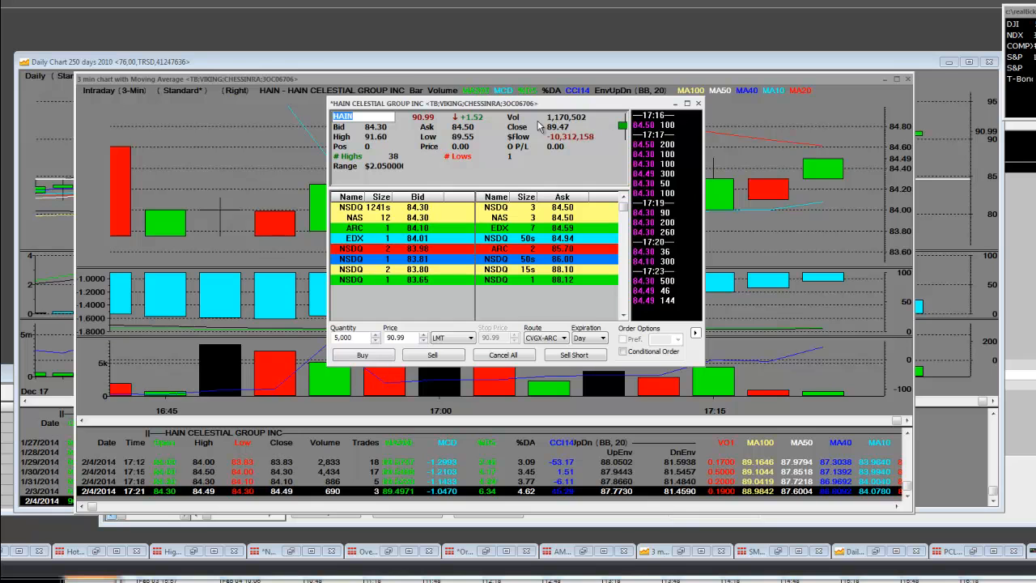
pyautogui.moveTo(433, 257)
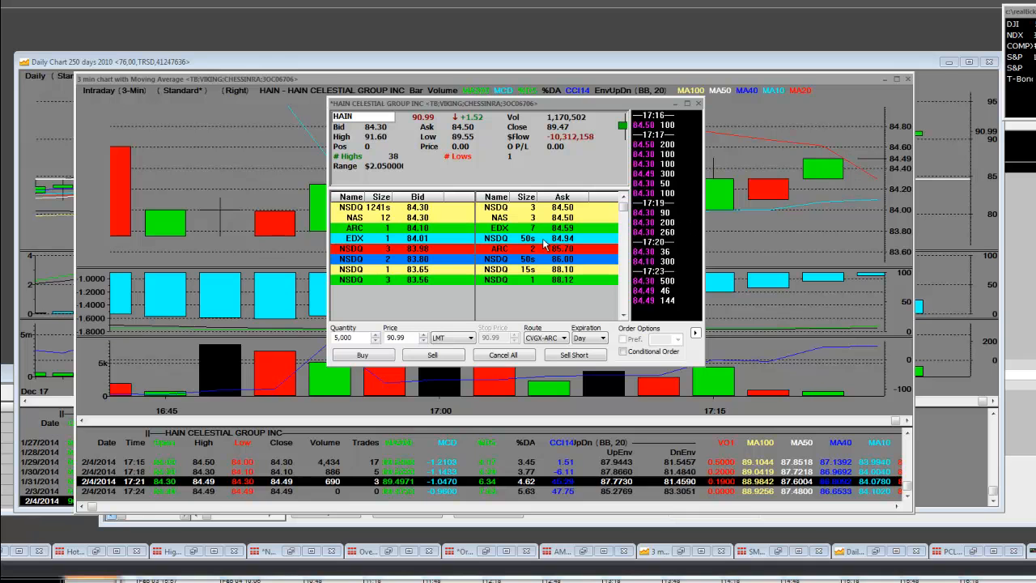
pyautogui.moveTo(418, 251)
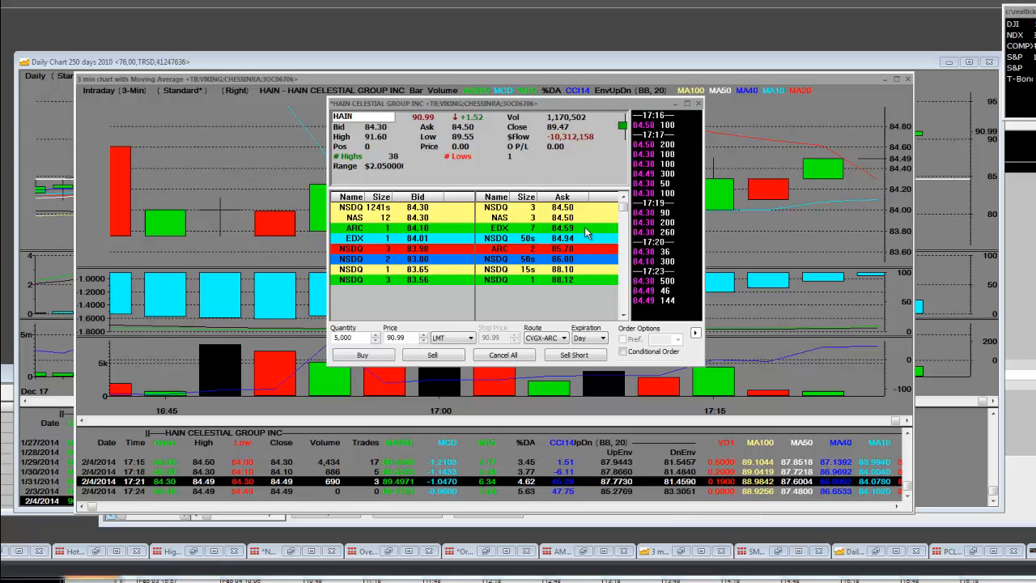
pyautogui.moveTo(489, 240)
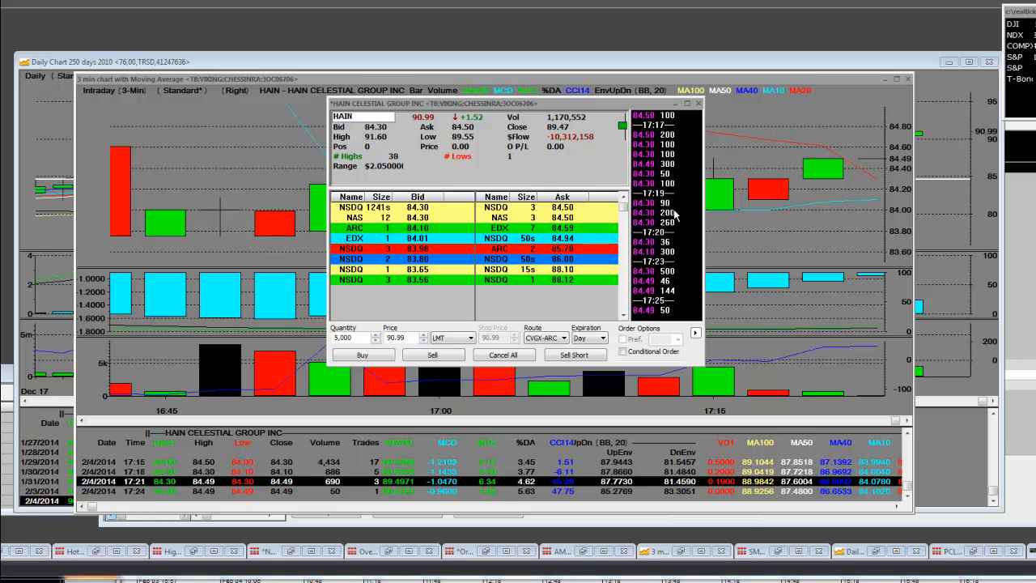
pyautogui.moveTo(483, 219)
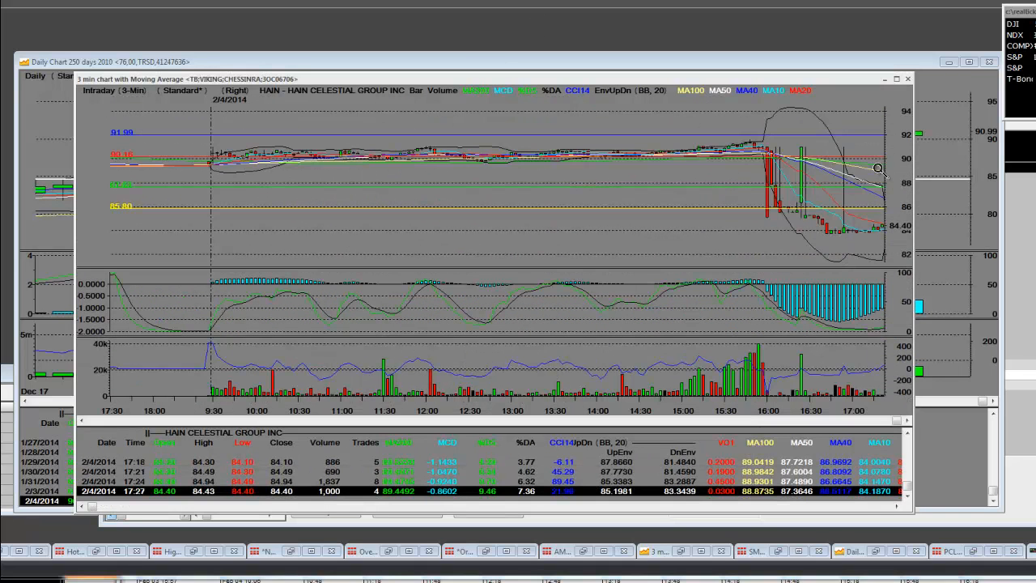
pyautogui.moveTo(890, 230)
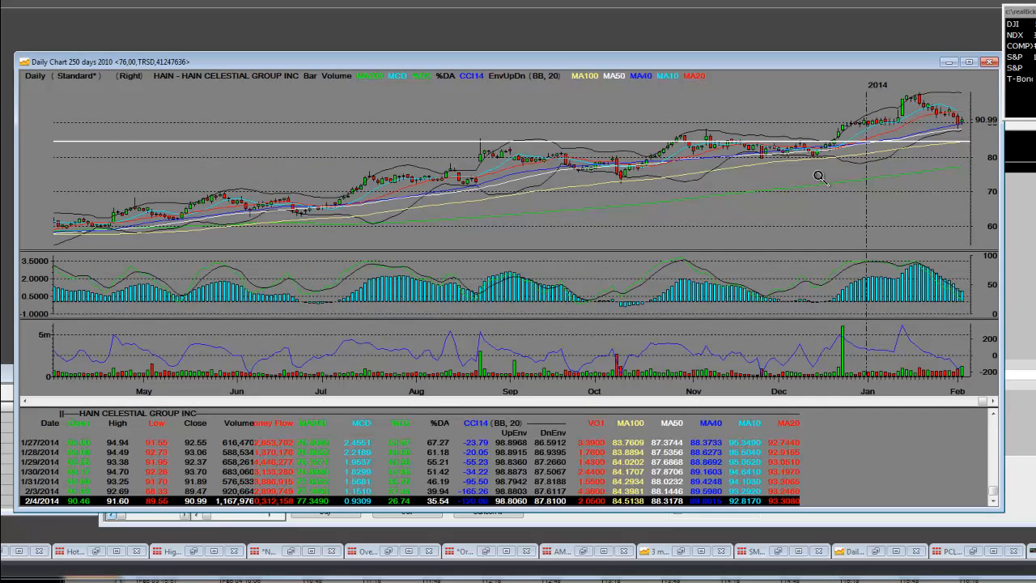
pyautogui.moveTo(965, 87)
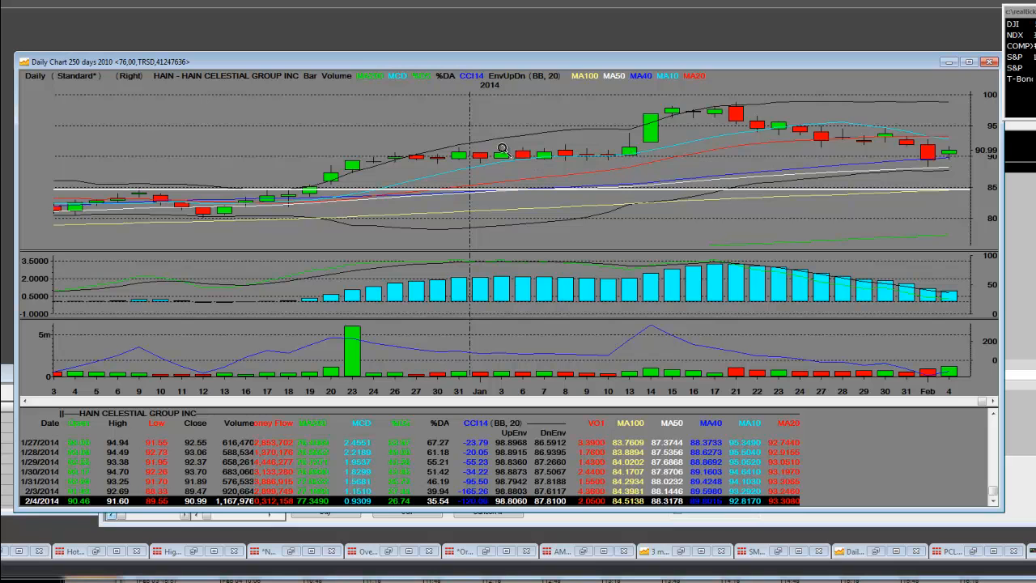
pyautogui.moveTo(748, 97)
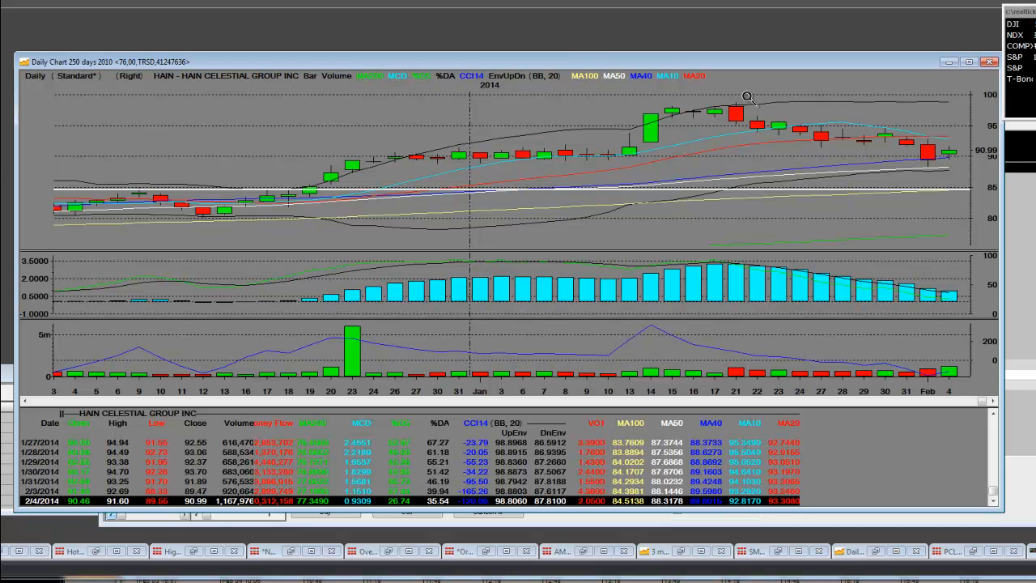
pyautogui.moveTo(759, 128)
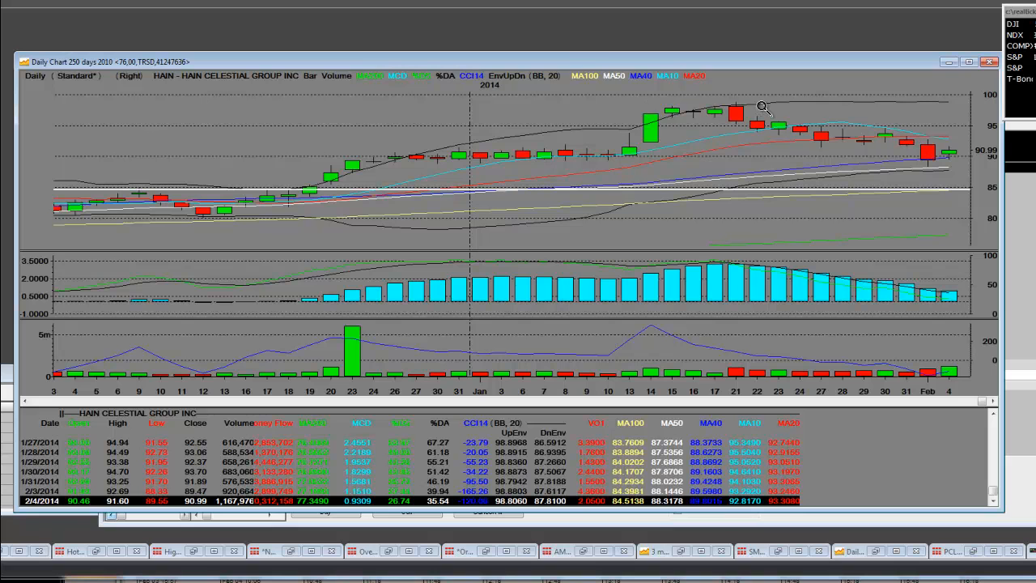
pyautogui.moveTo(964, 185)
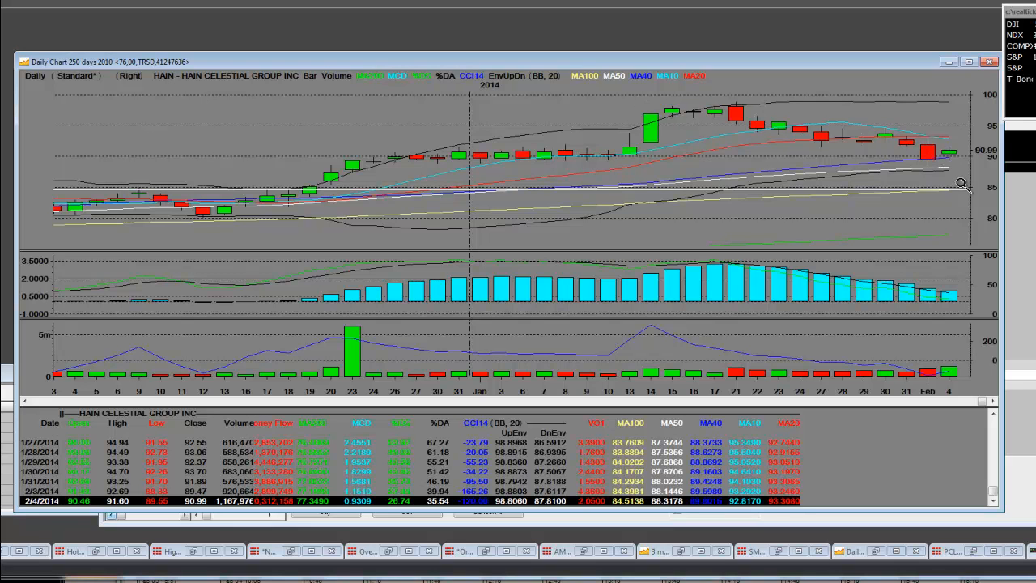
pyautogui.moveTo(952, 219)
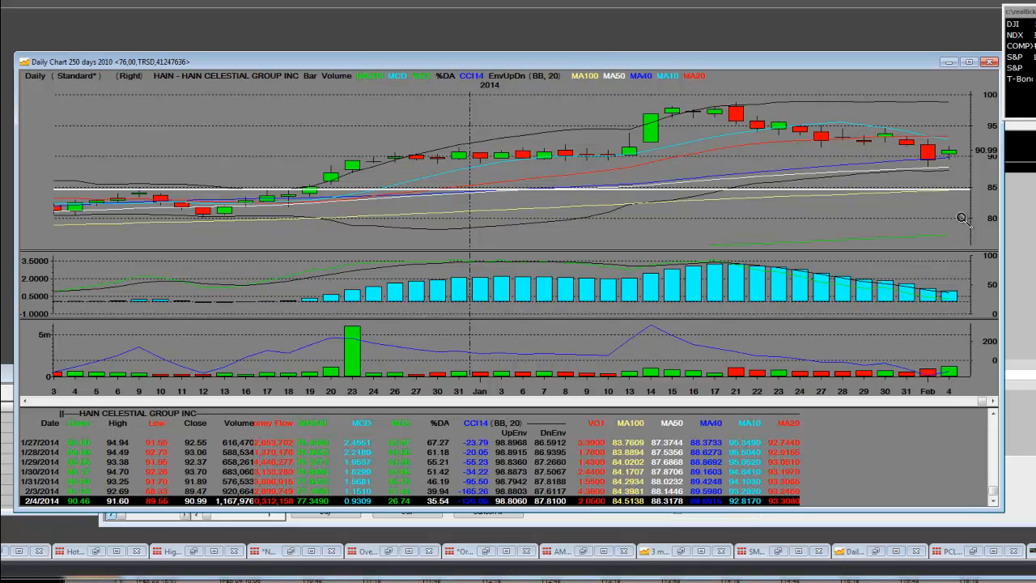
pyautogui.moveTo(952, 181)
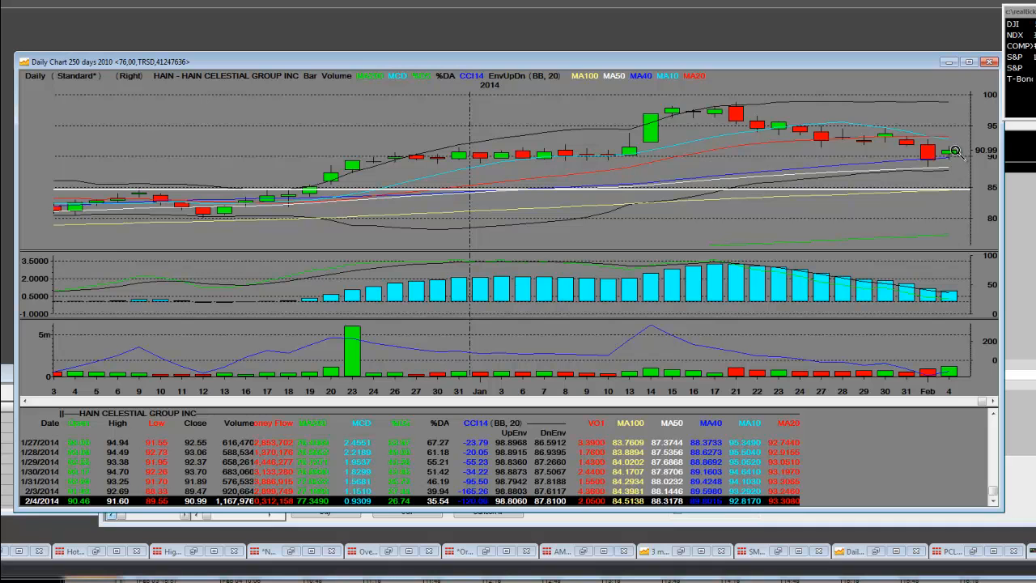
pyautogui.moveTo(945, 166)
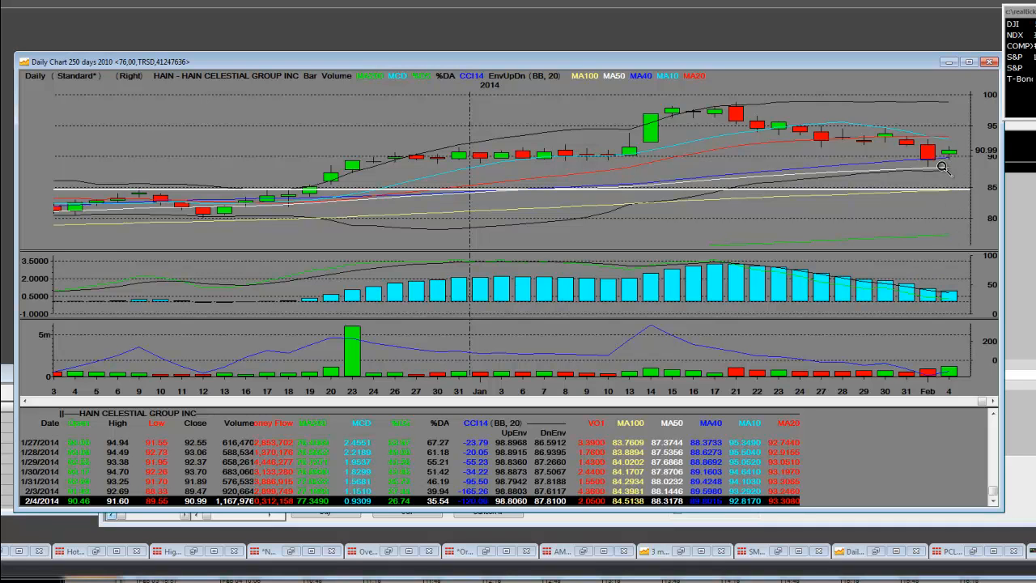
pyautogui.moveTo(930, 224)
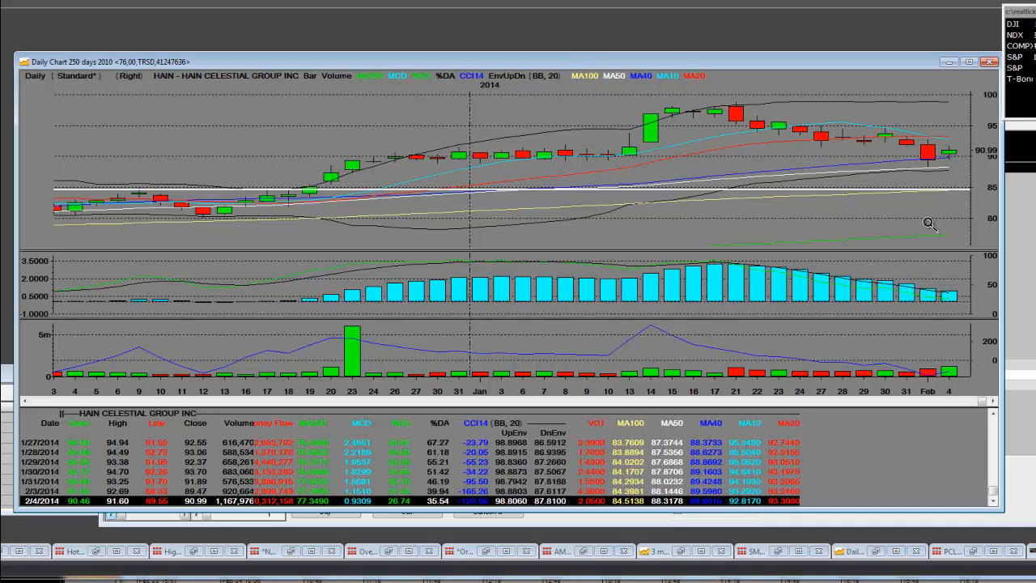